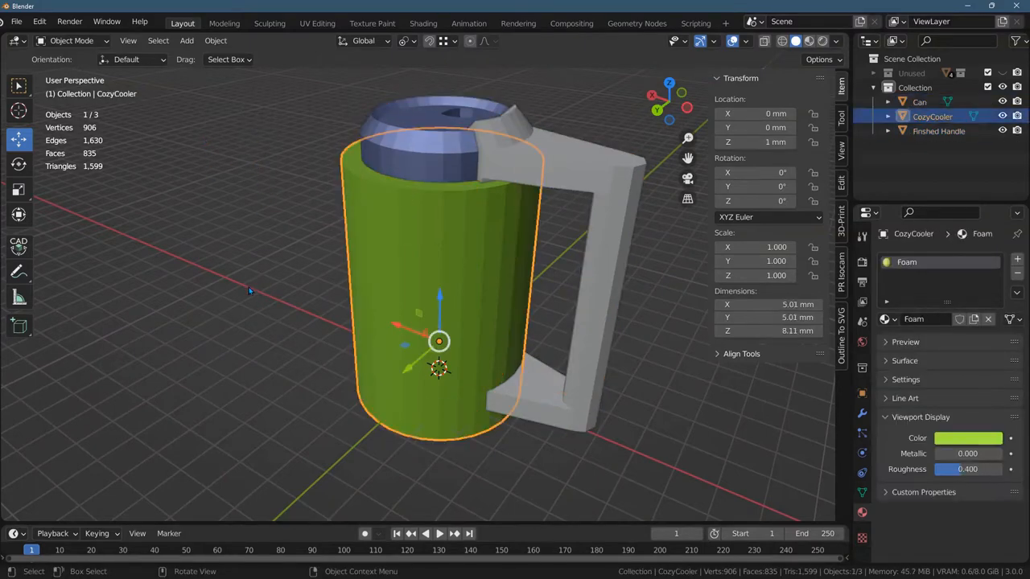
Step: Select the Finished Handle object in the scene
left_click(939, 130)
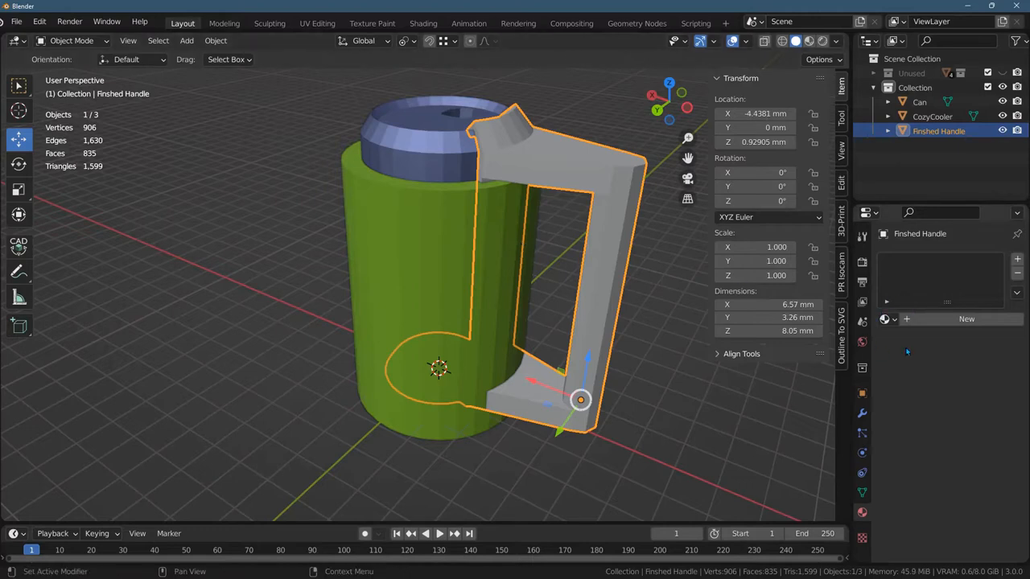
left_click(885, 319)
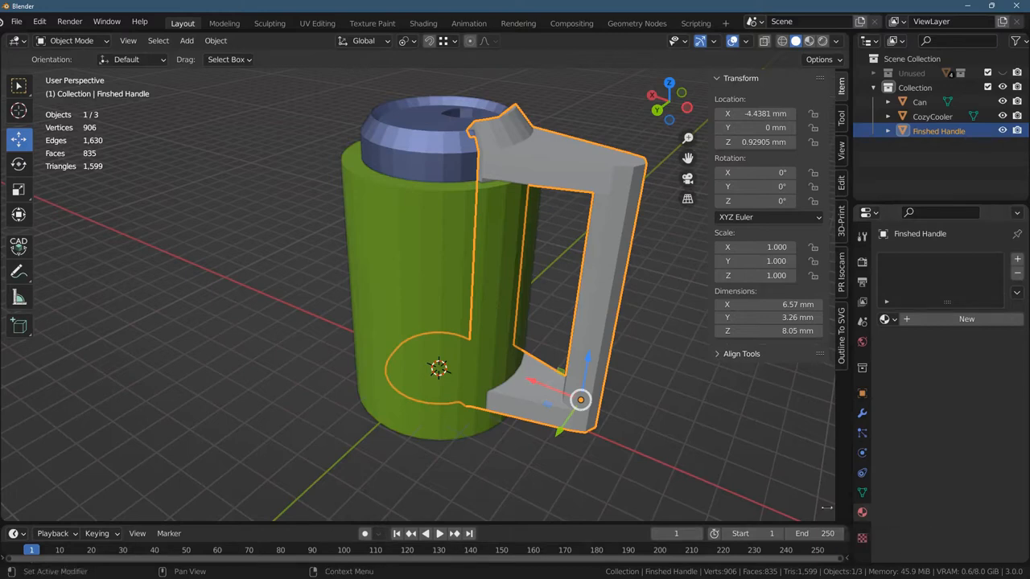
left_click(893, 318)
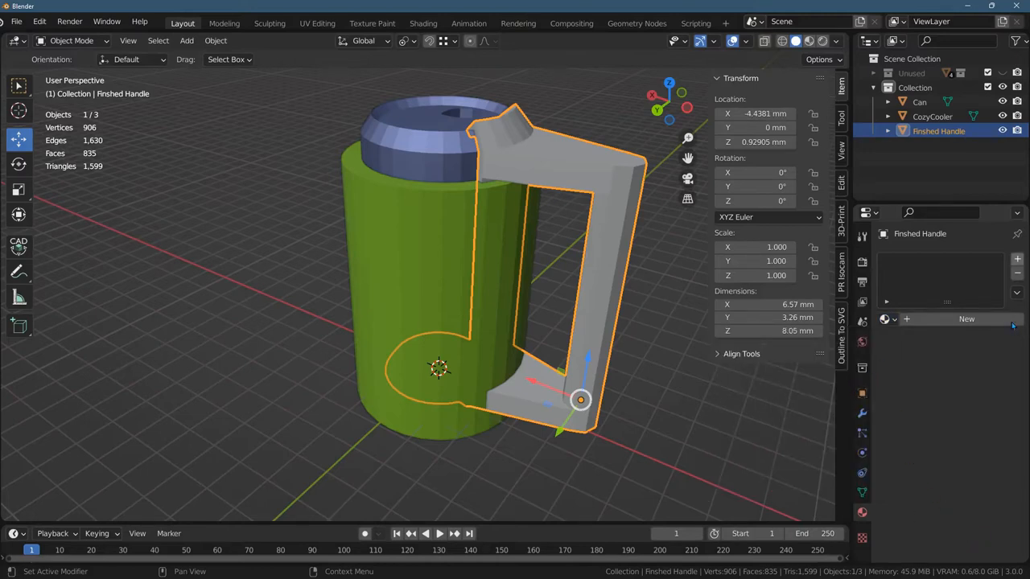
mouse_move(965, 319)
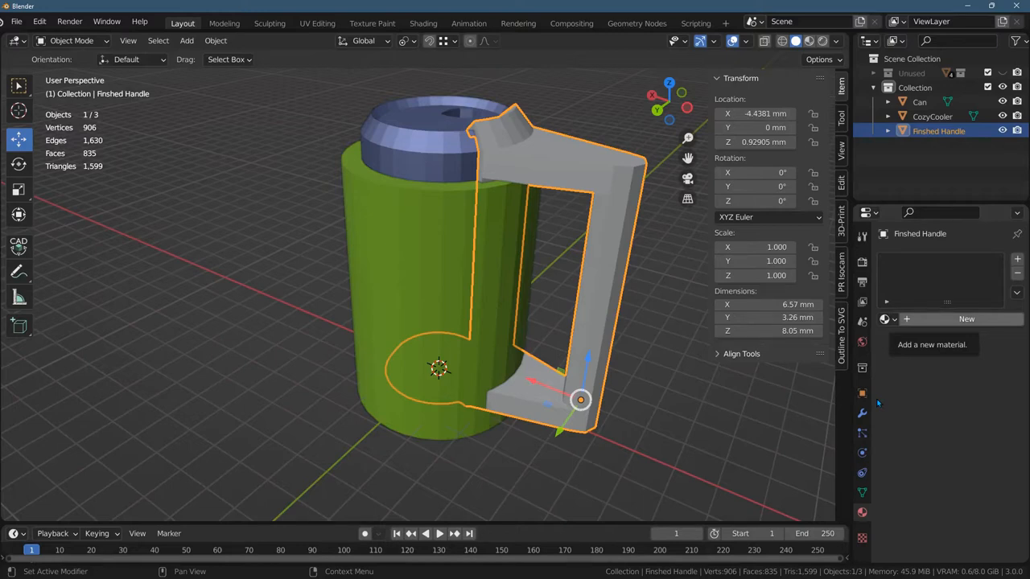
Step: Assign a new material, Material.001, to the handle and reveal its Surface settings
left_click(966, 319)
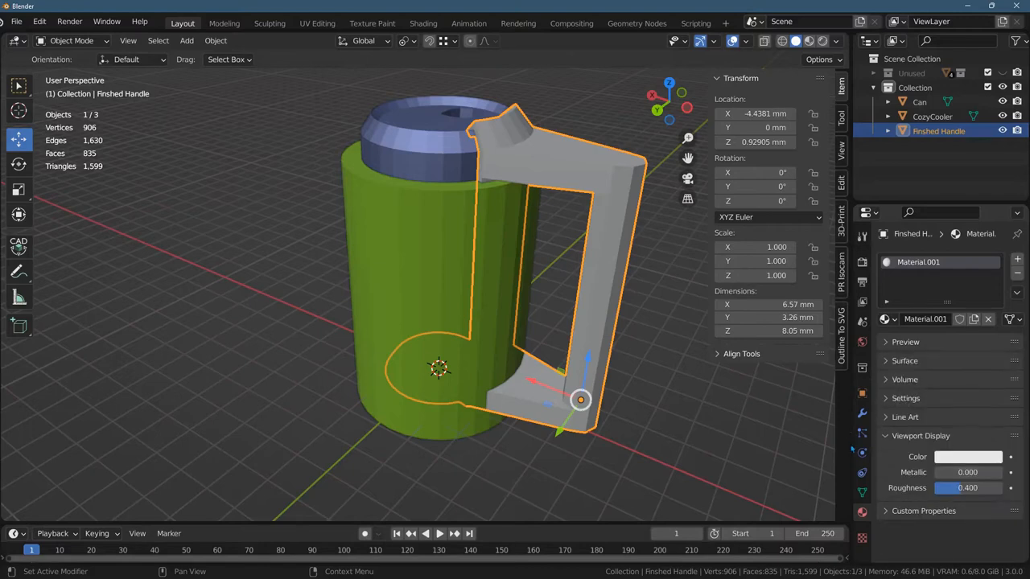
left_click(905, 360)
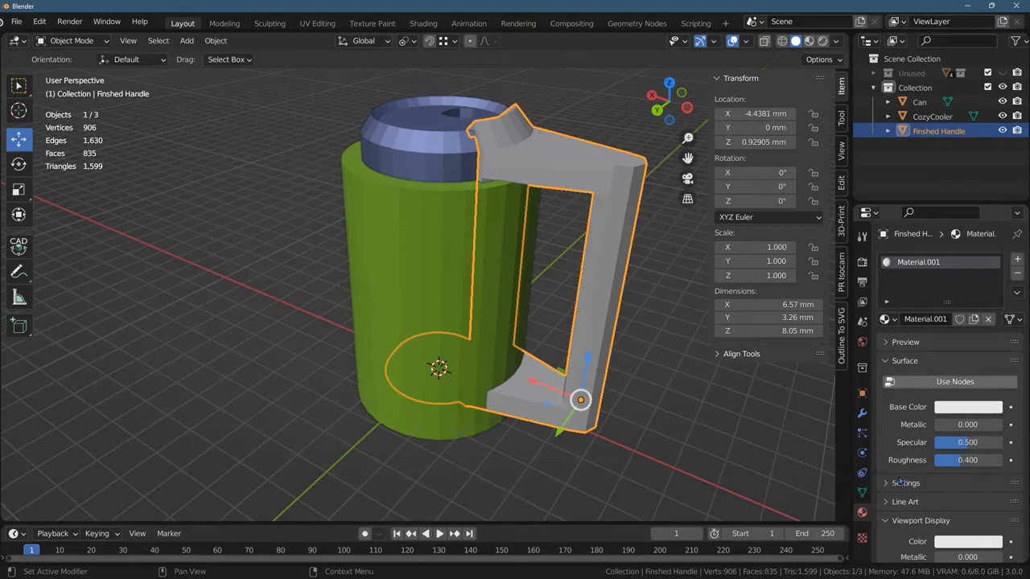
mouse_move(969, 406)
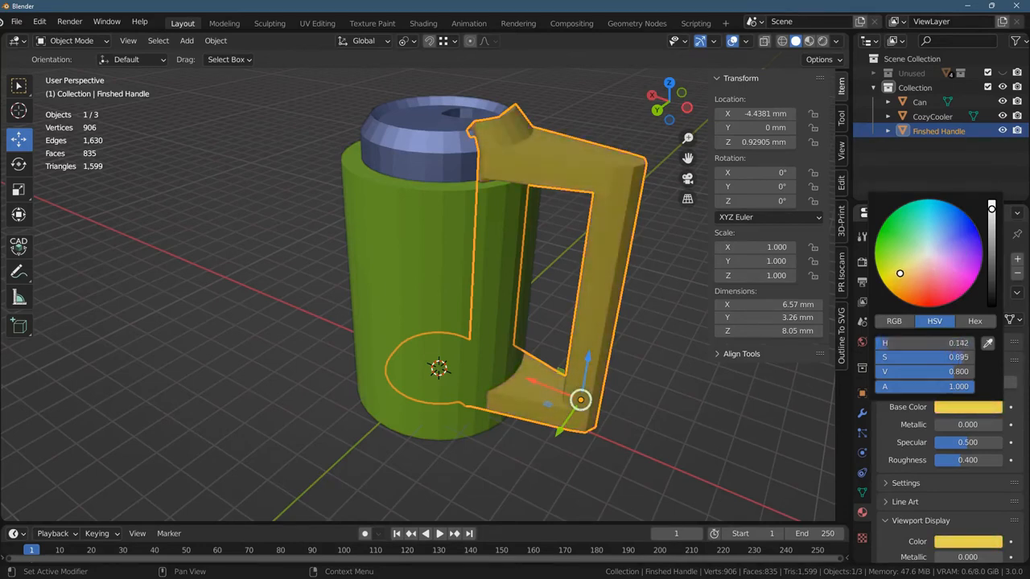
Step: Set Material.001's base colour to blue so the handle contrasts the green cooler
left_click(940, 214)
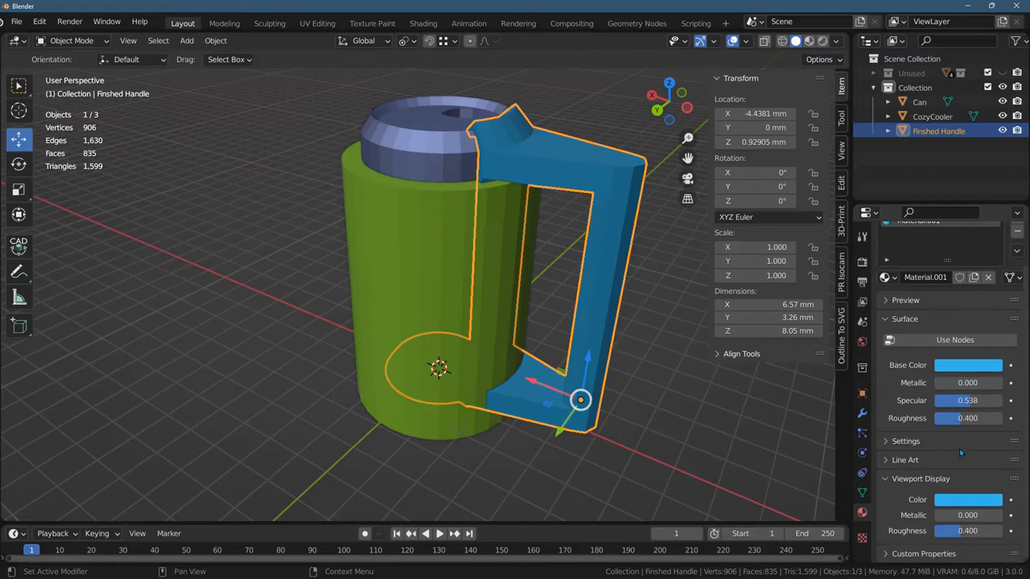
mouse_move(962, 477)
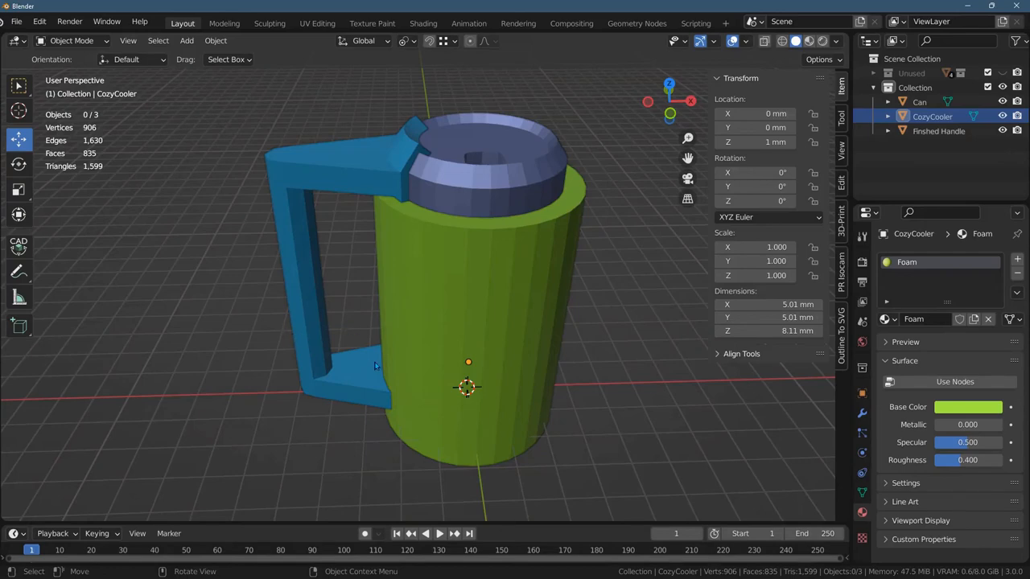
mouse_move(412, 393)
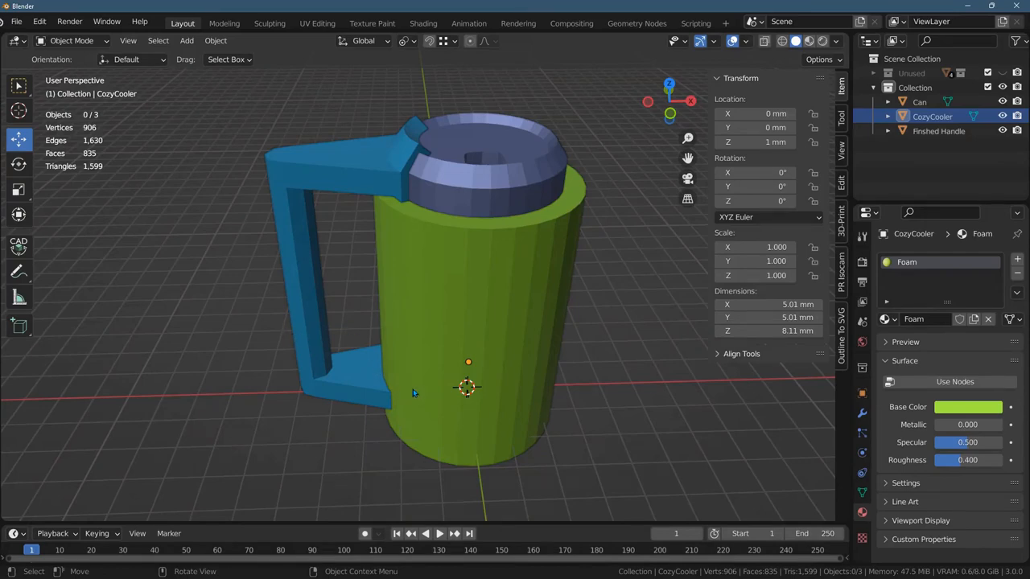
left_click_drag(412, 393, 289, 314)
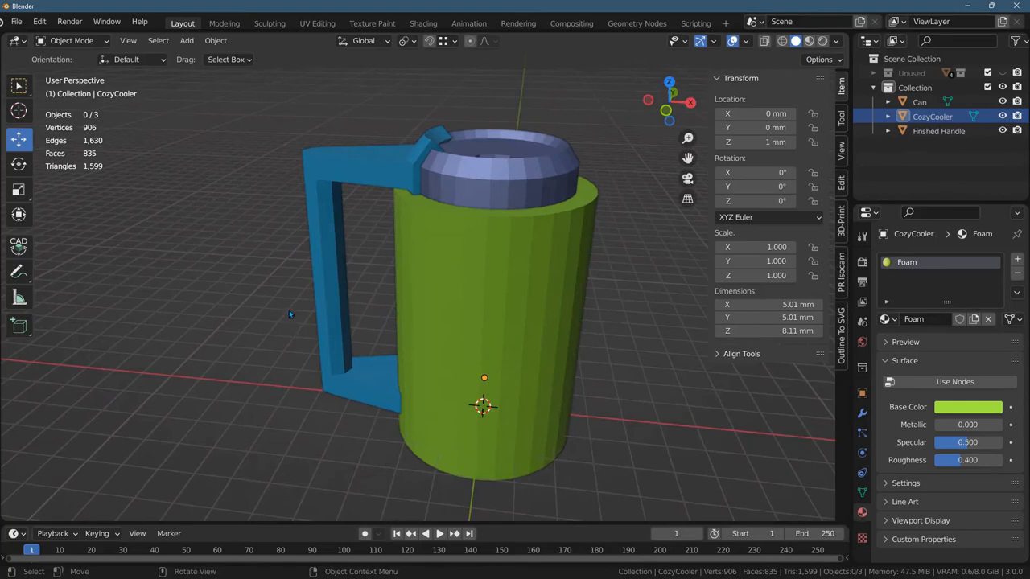
mouse_move(302, 296)
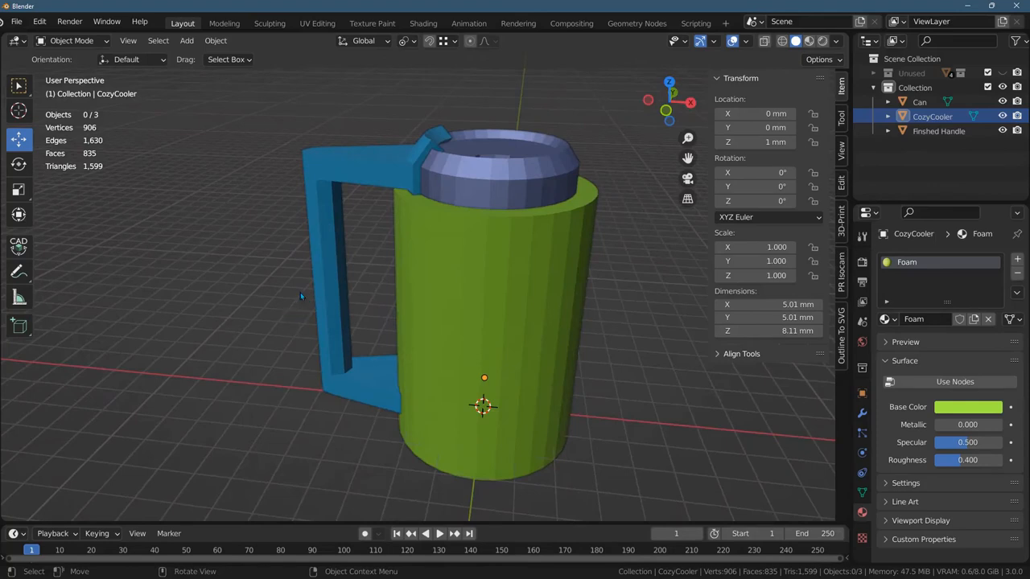
mouse_move(291, 348)
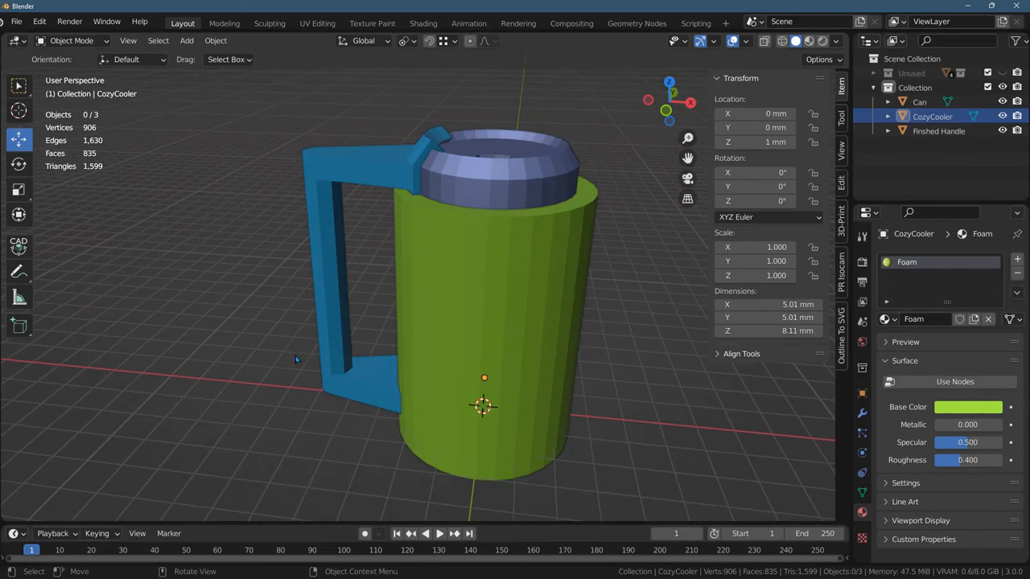
mouse_move(280, 512)
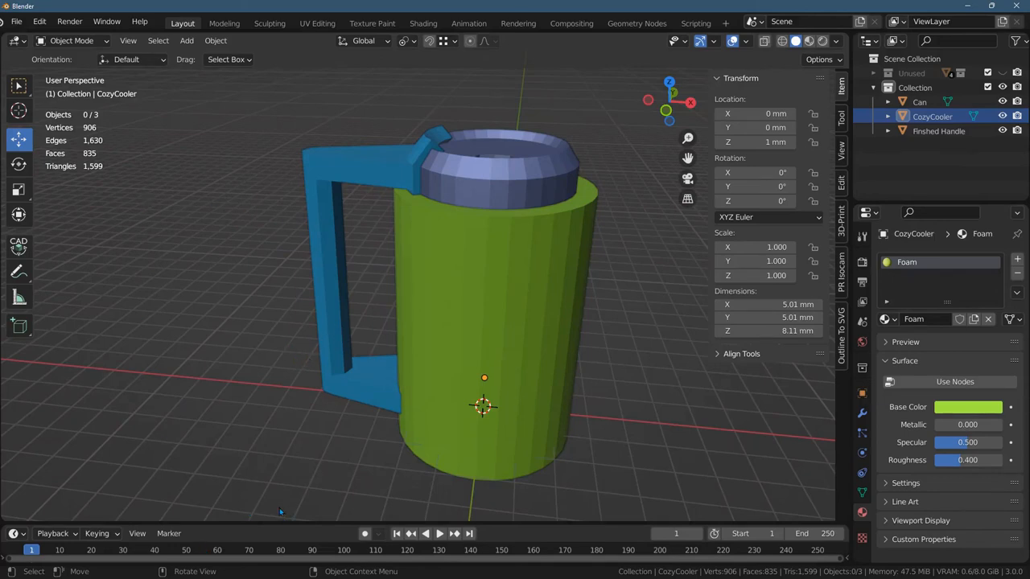